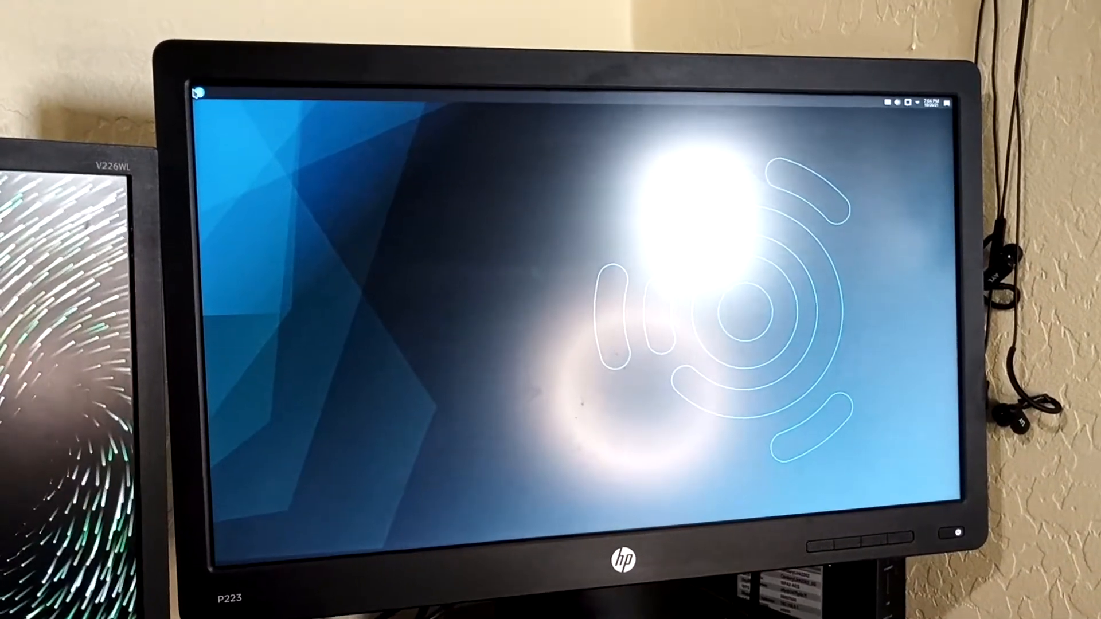
Step: Launch Firefox, close its Restore Session window, then show the available networks from the system tray
click(218, 103)
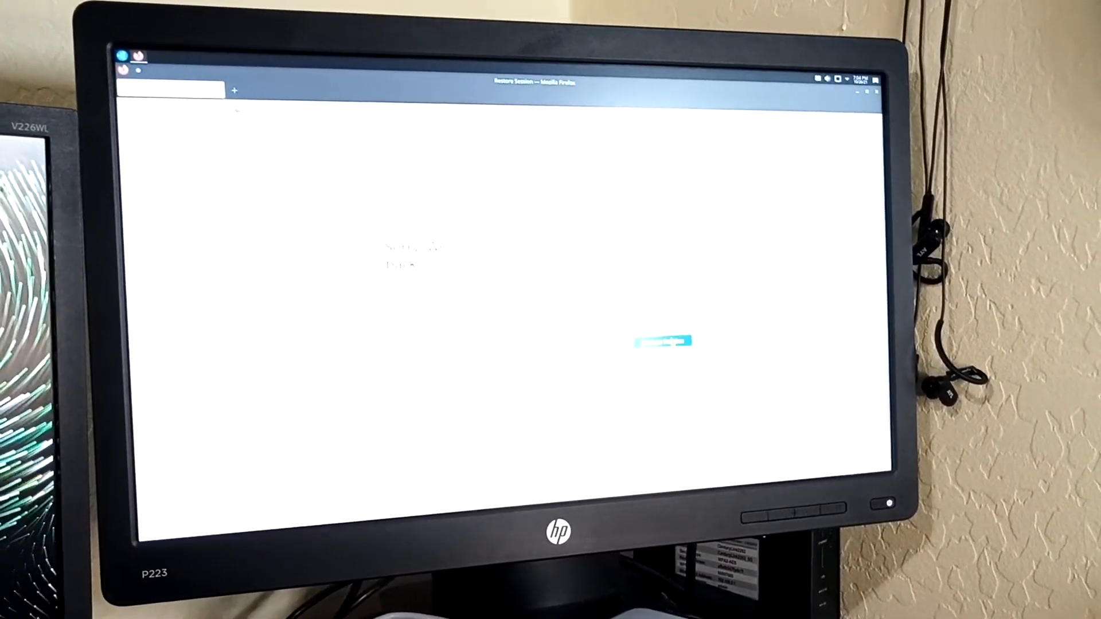
click(665, 341)
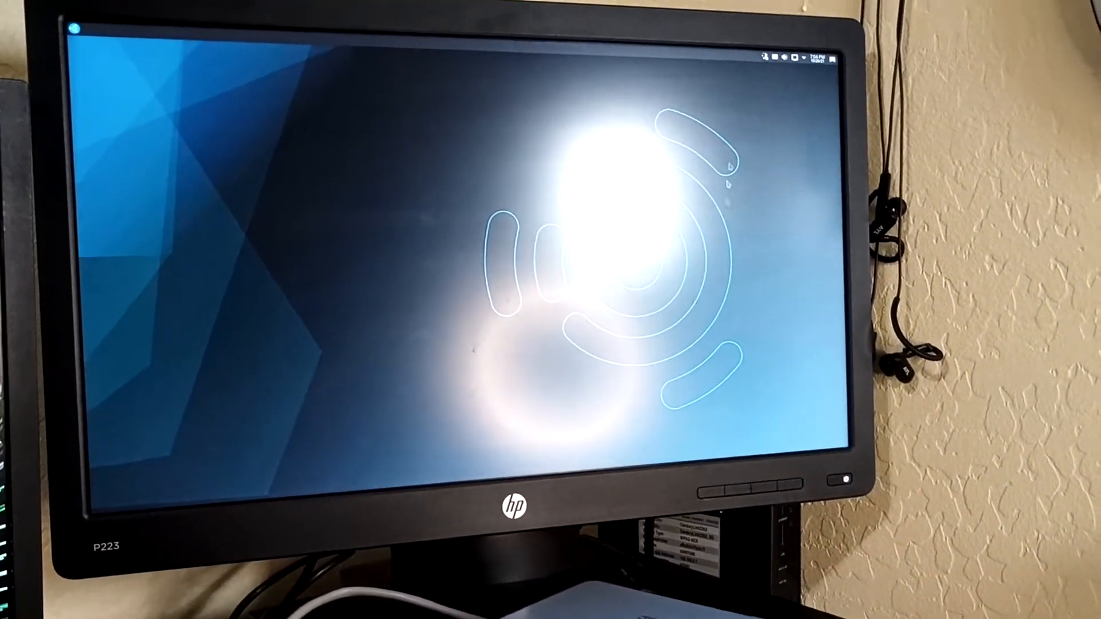
click(768, 57)
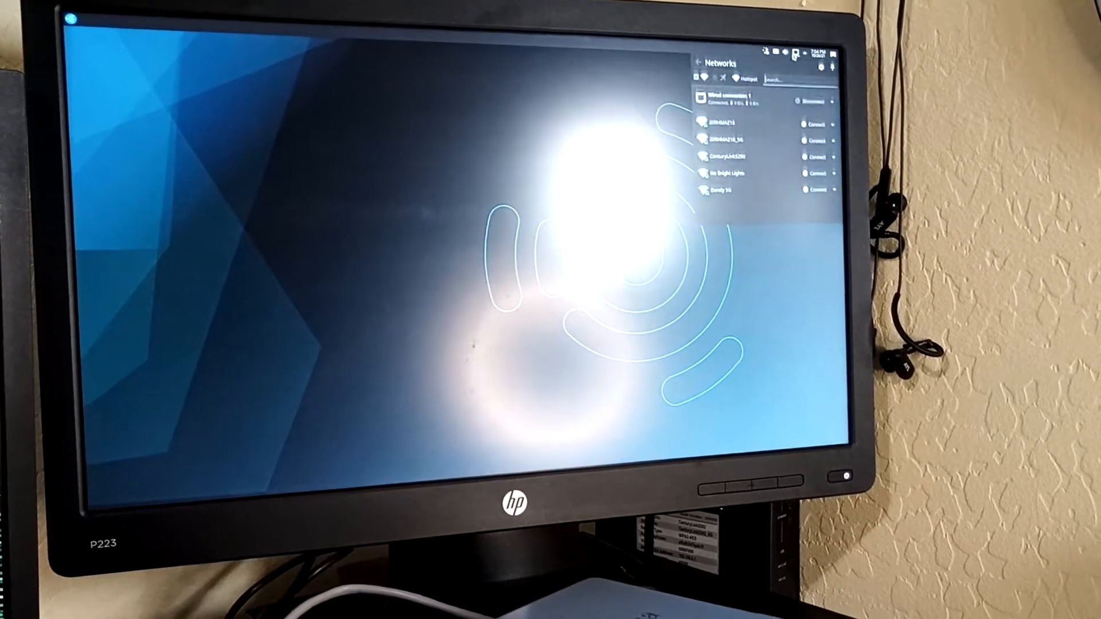